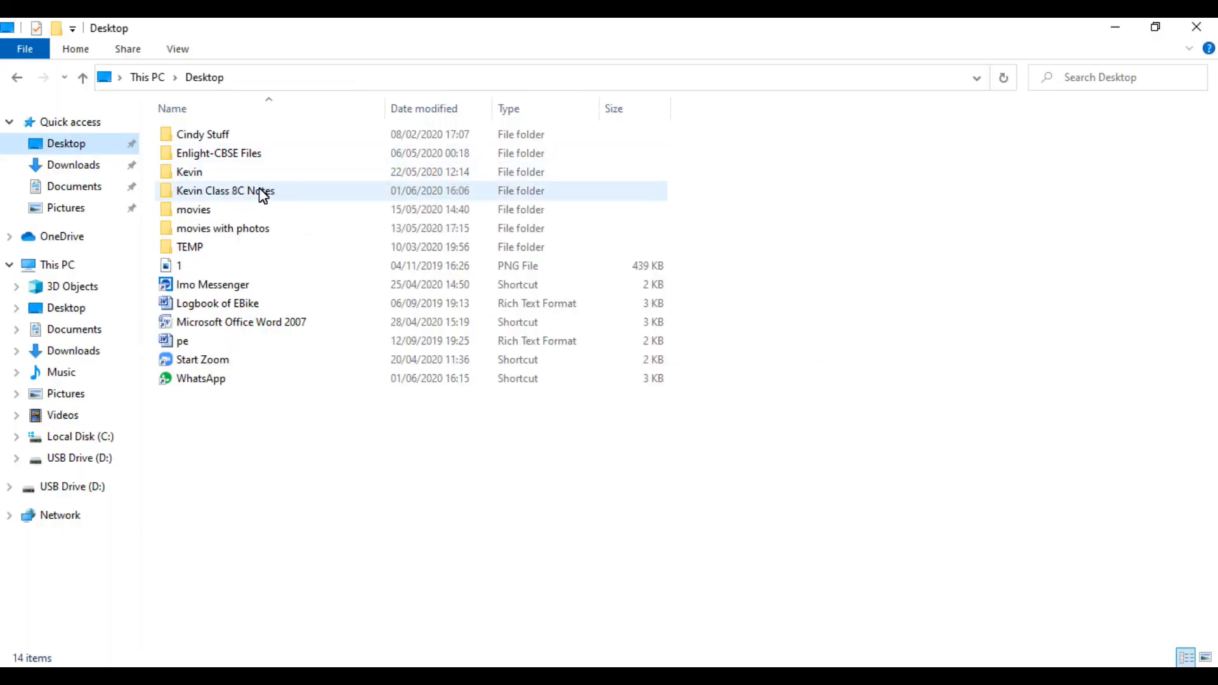
# Open Kevin Class 8C Notes on the Desktop, browse its subject folders, and open Social.
pyautogui.doubleClick(225, 191)
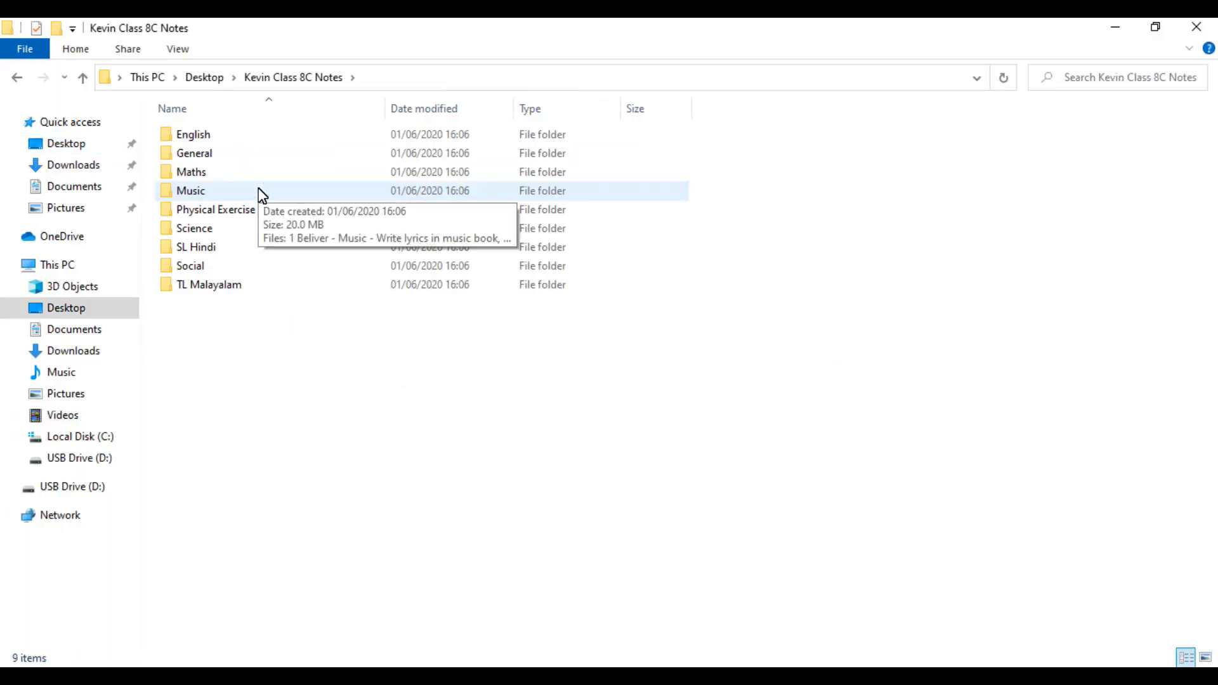
pyautogui.doubleClick(191, 172)
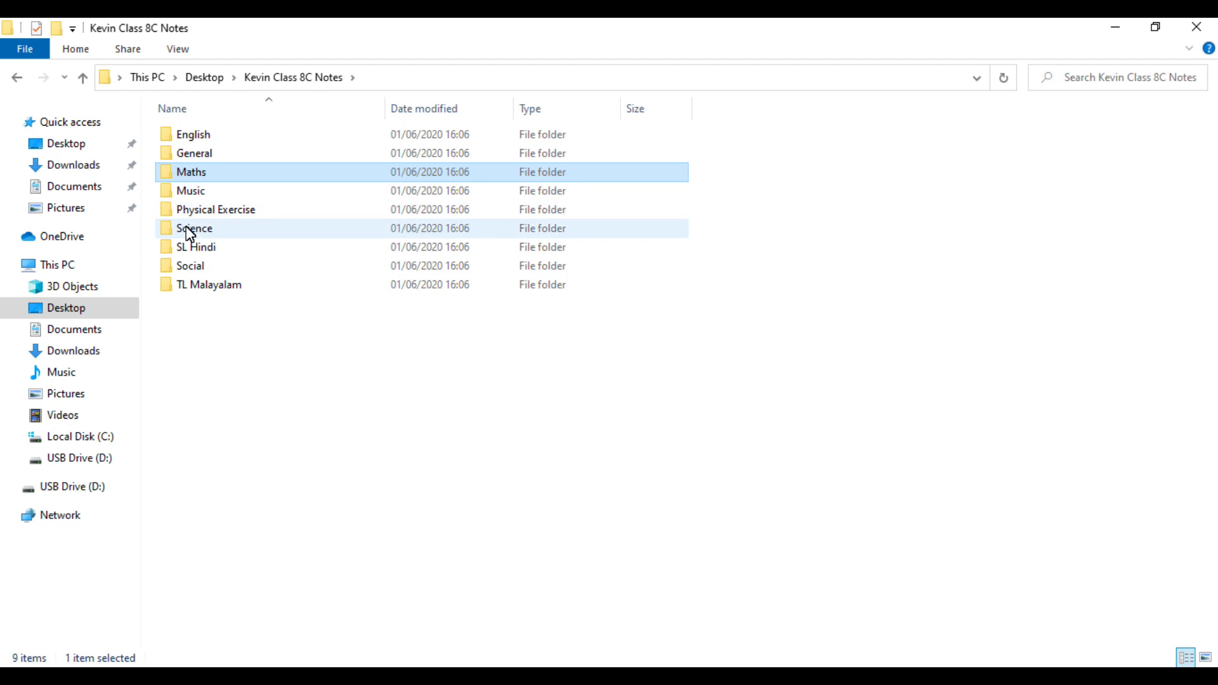
pyautogui.doubleClick(195, 228)
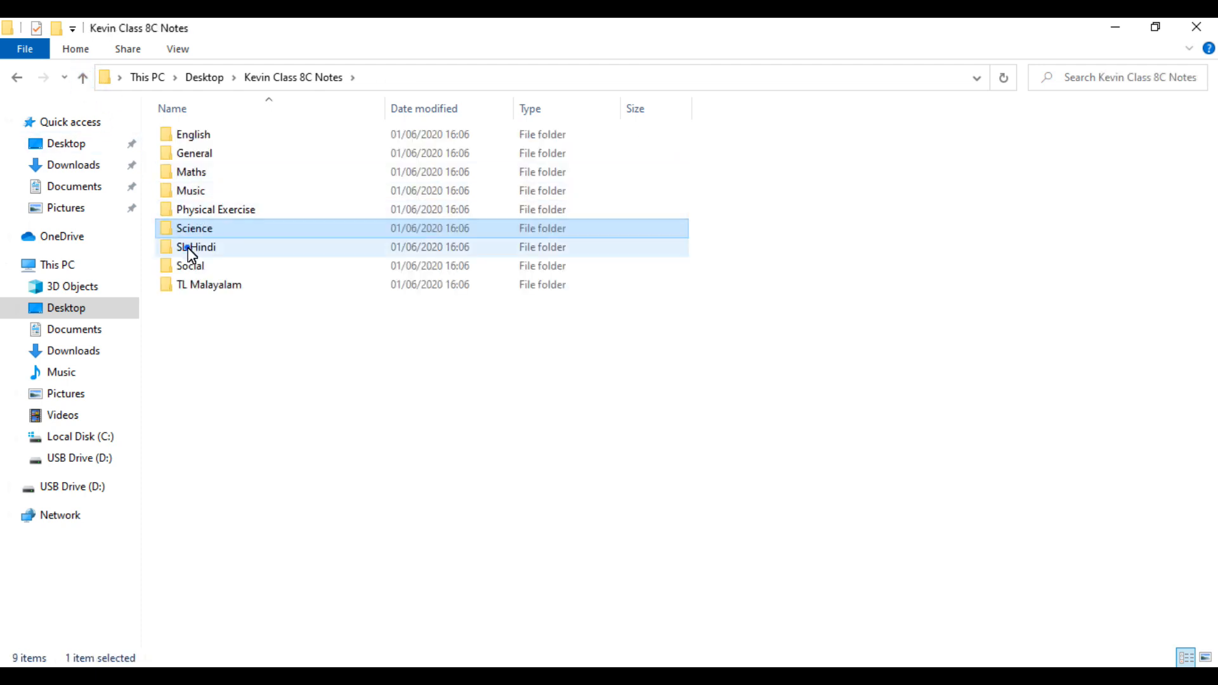
pyautogui.click(196, 246)
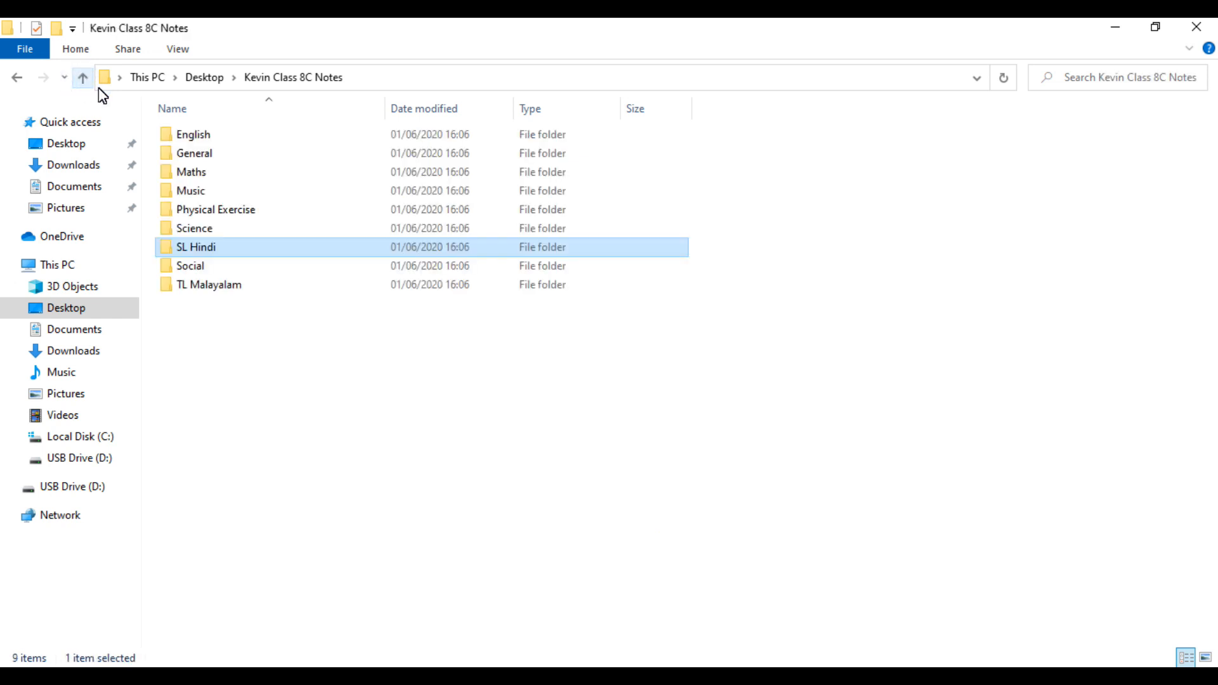
pyautogui.doubleClick(189, 265)
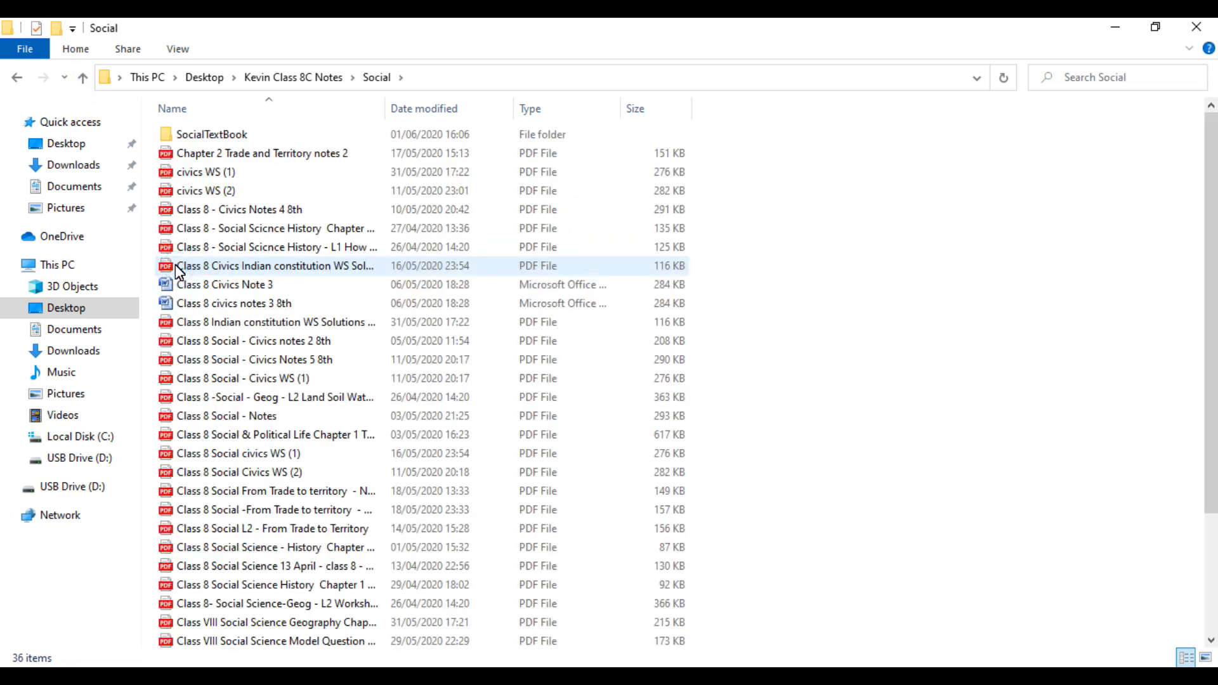
pyautogui.click(83, 77)
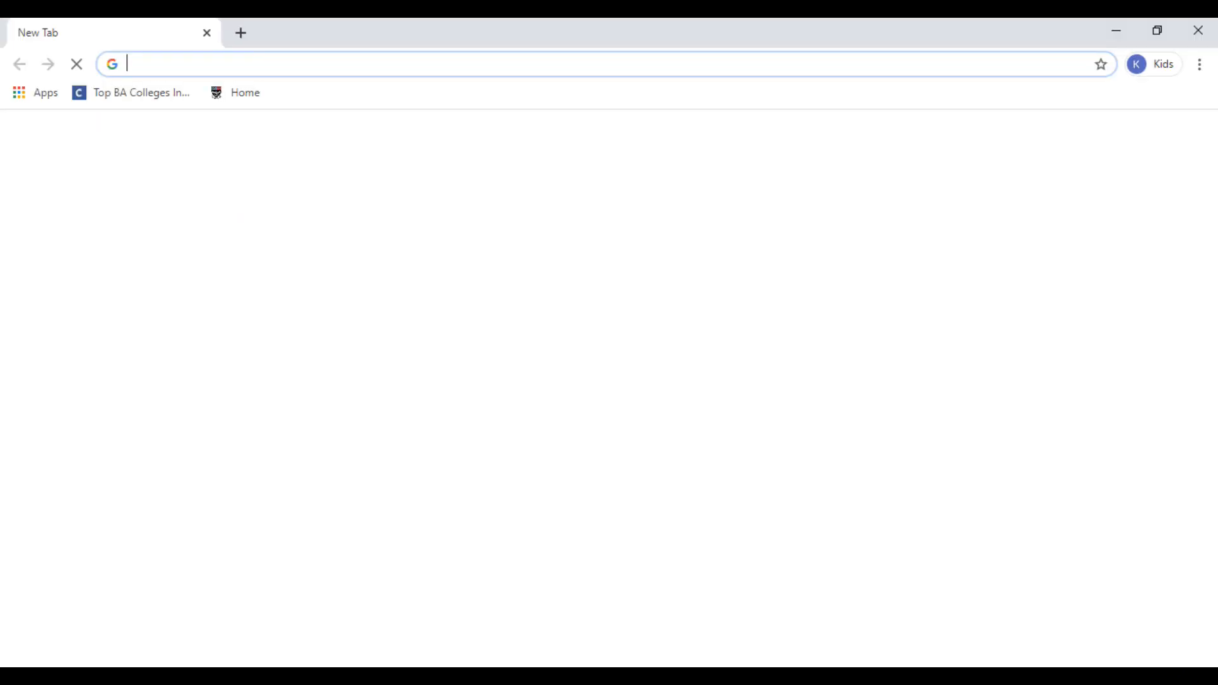
pyautogui.write('www.w')
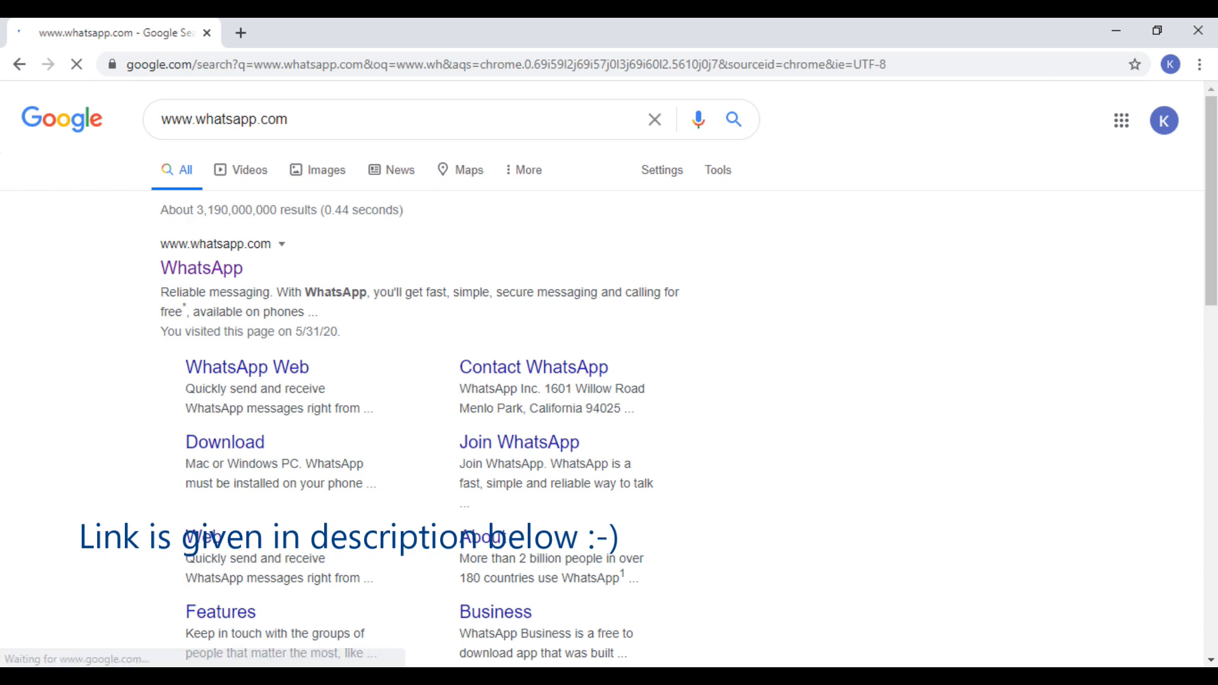
pyautogui.click(201, 268)
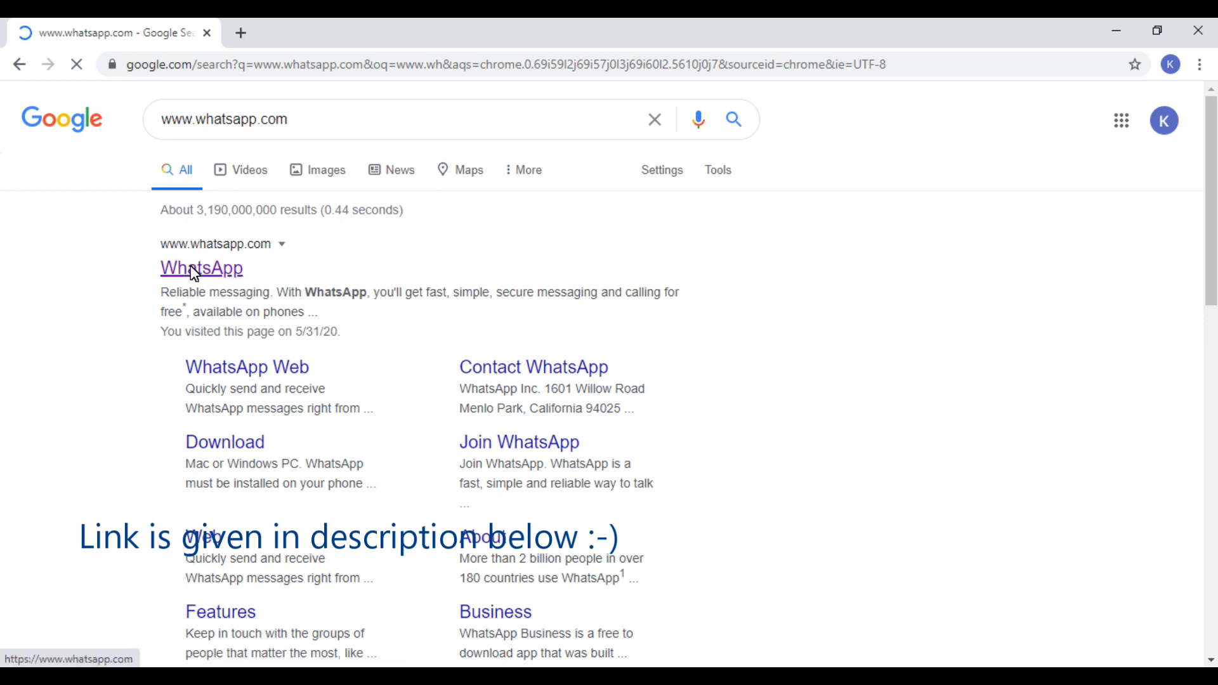
pyautogui.click(200, 267)
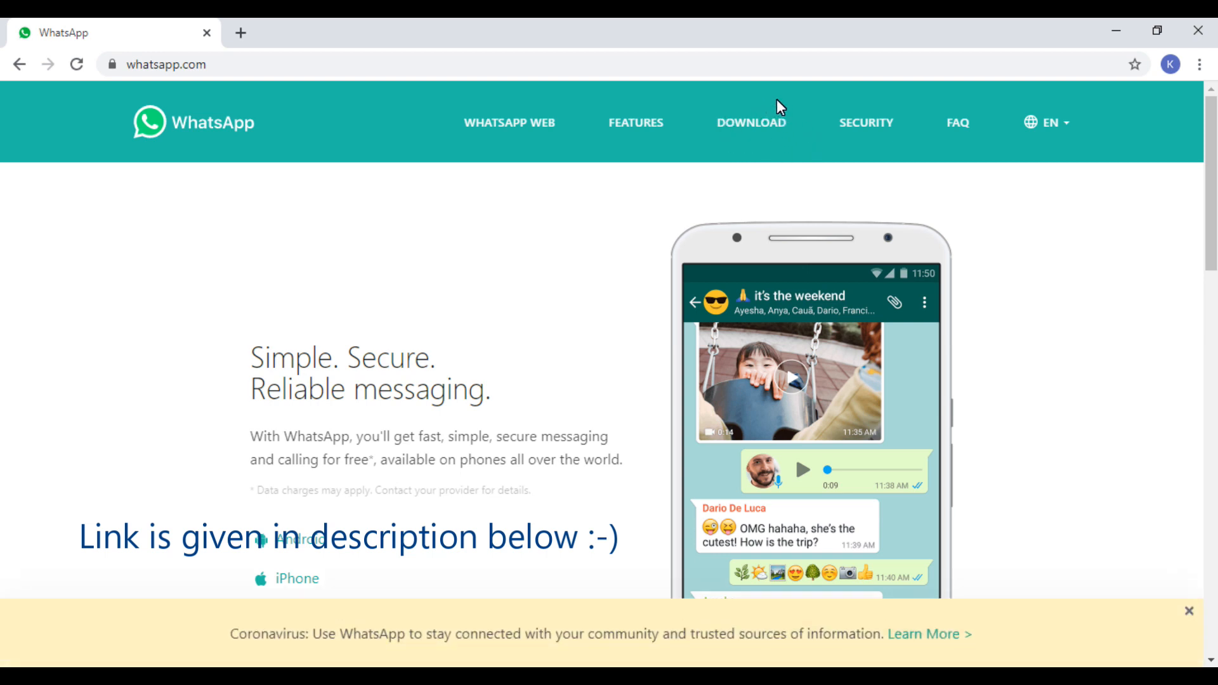
# Go to the Download page and choose Download for Windows (64-bit).
pyautogui.click(749, 122)
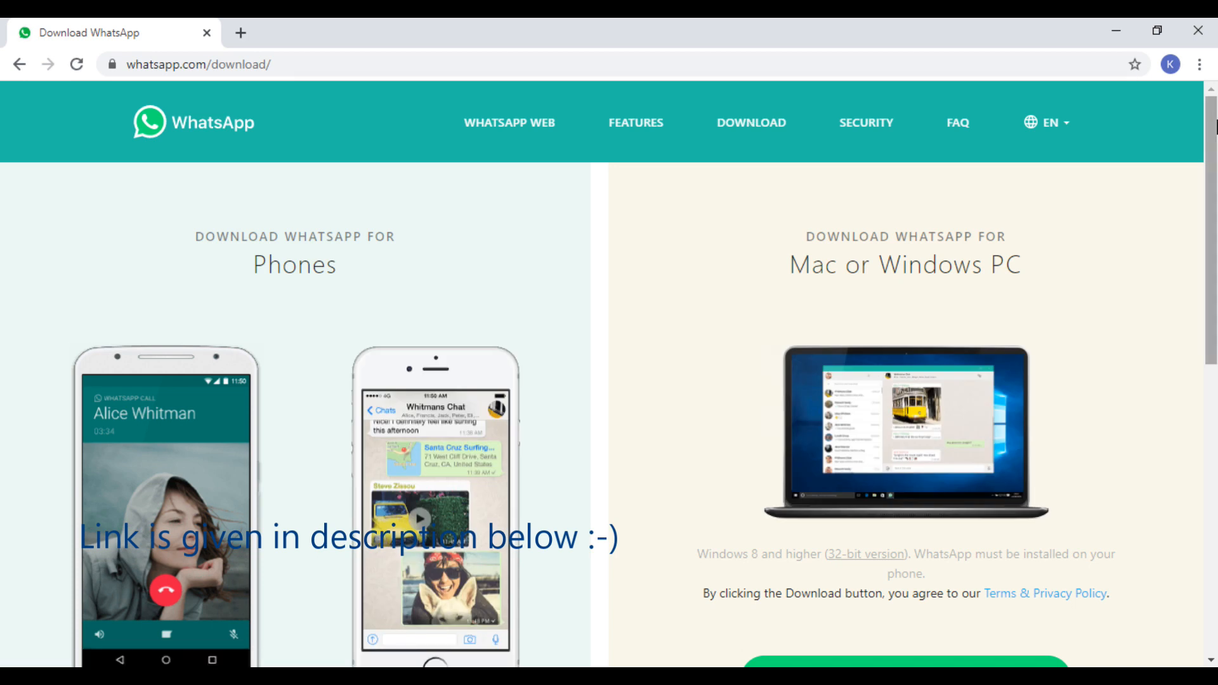
pyautogui.scroll(-3)
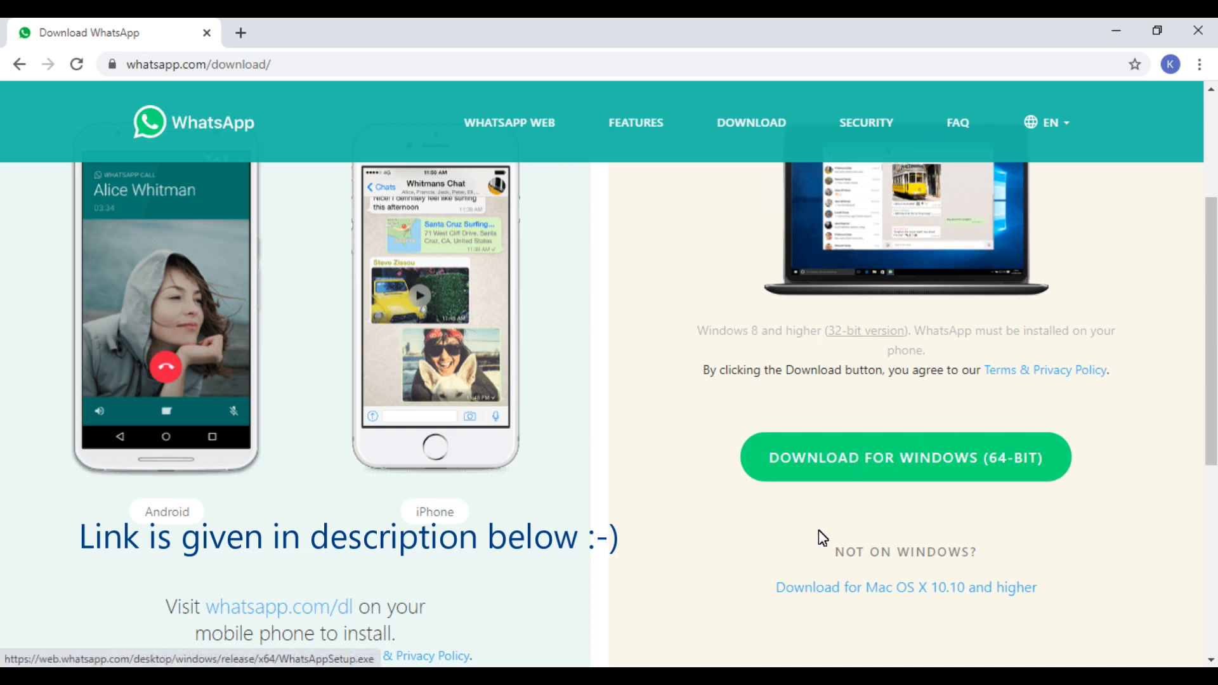
pyautogui.moveTo(1017, 443)
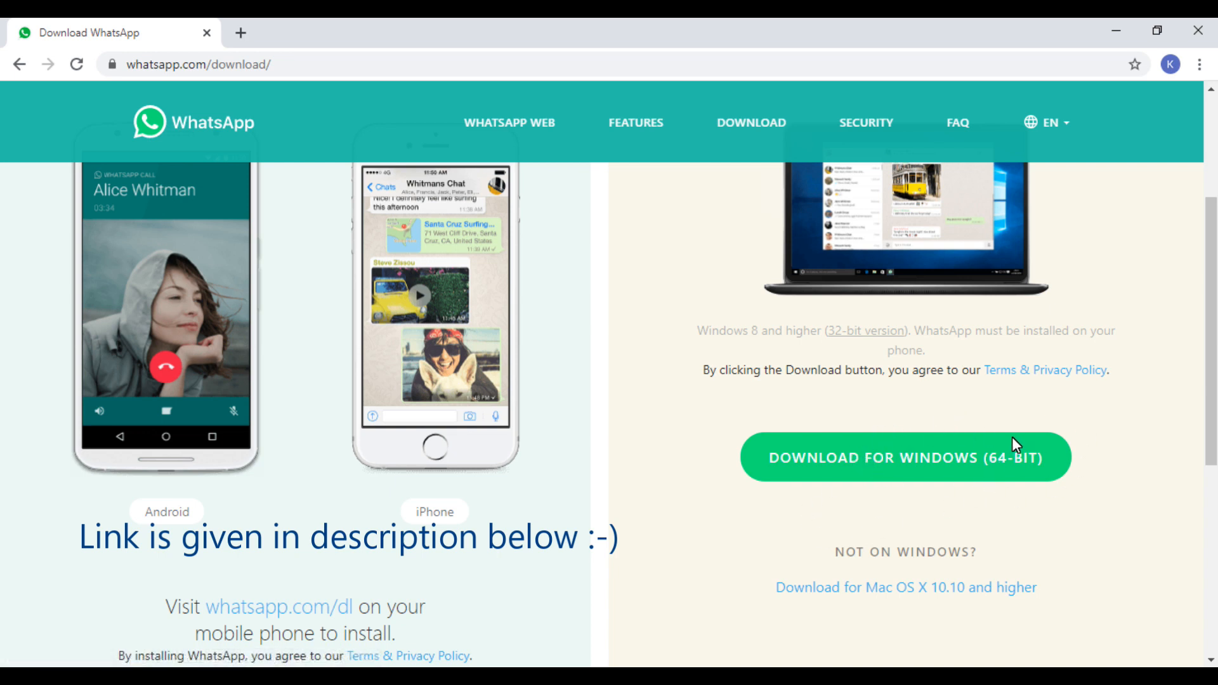
pyautogui.click(903, 457)
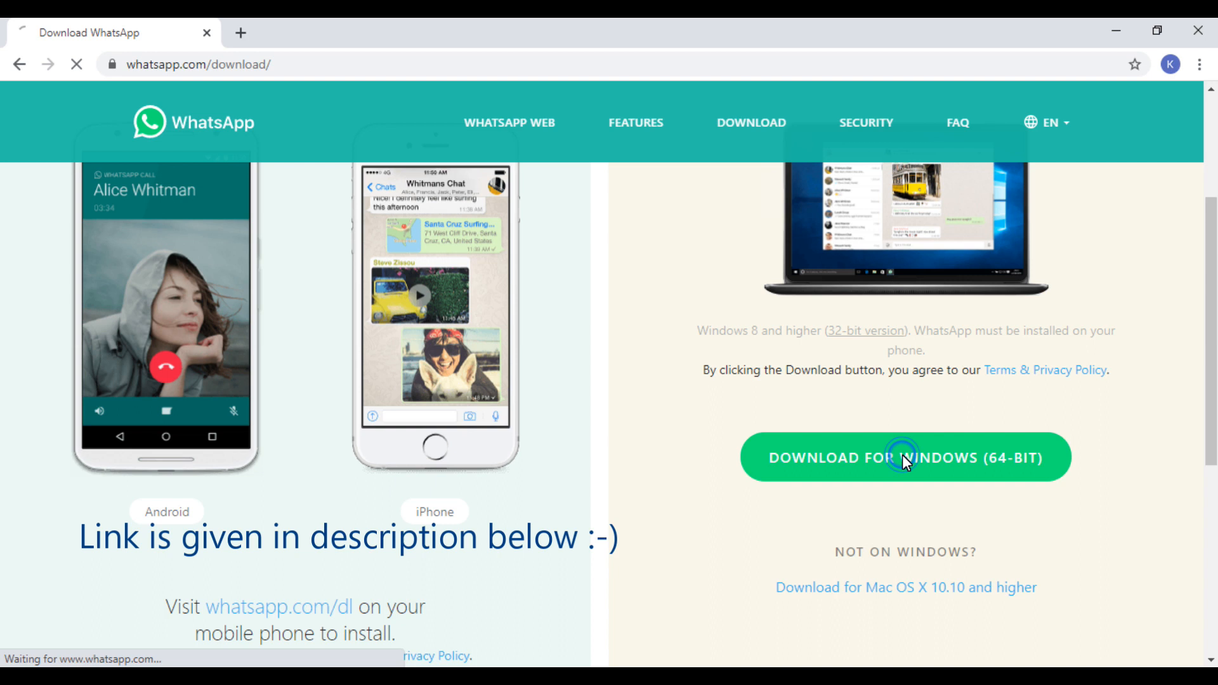
pyautogui.click(904, 457)
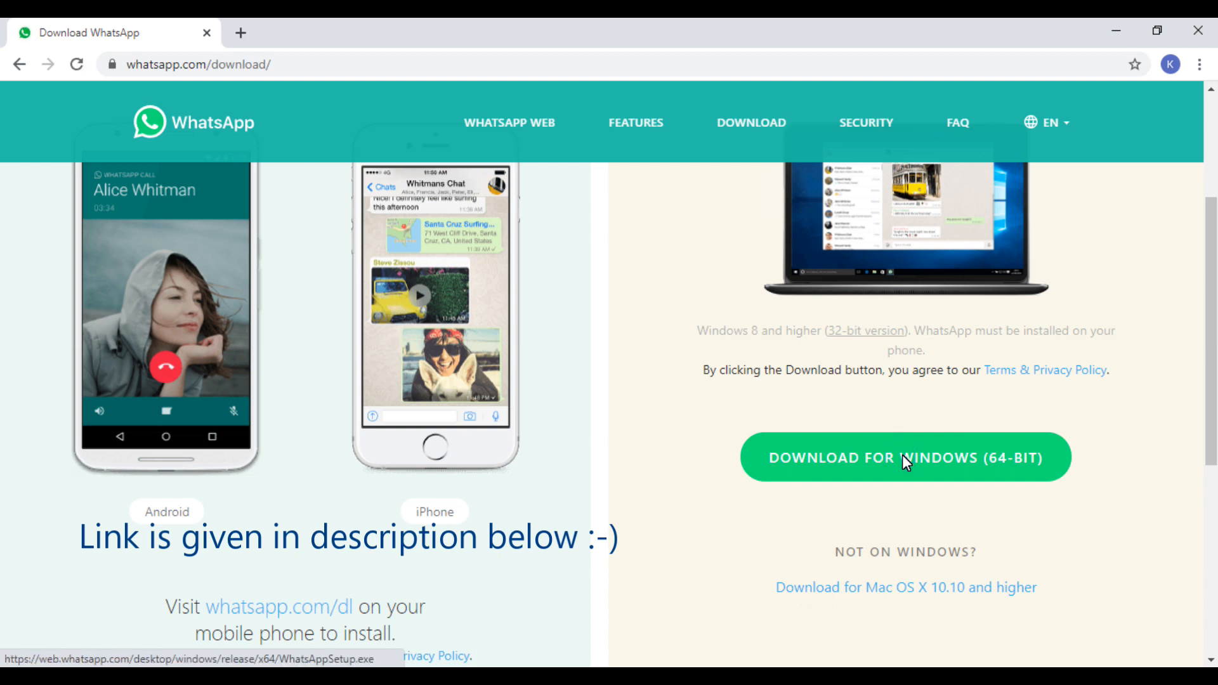
# Show the finished 137 MB WhatsAppSetup.exe download in its Downloads folder.
pyautogui.click(905, 457)
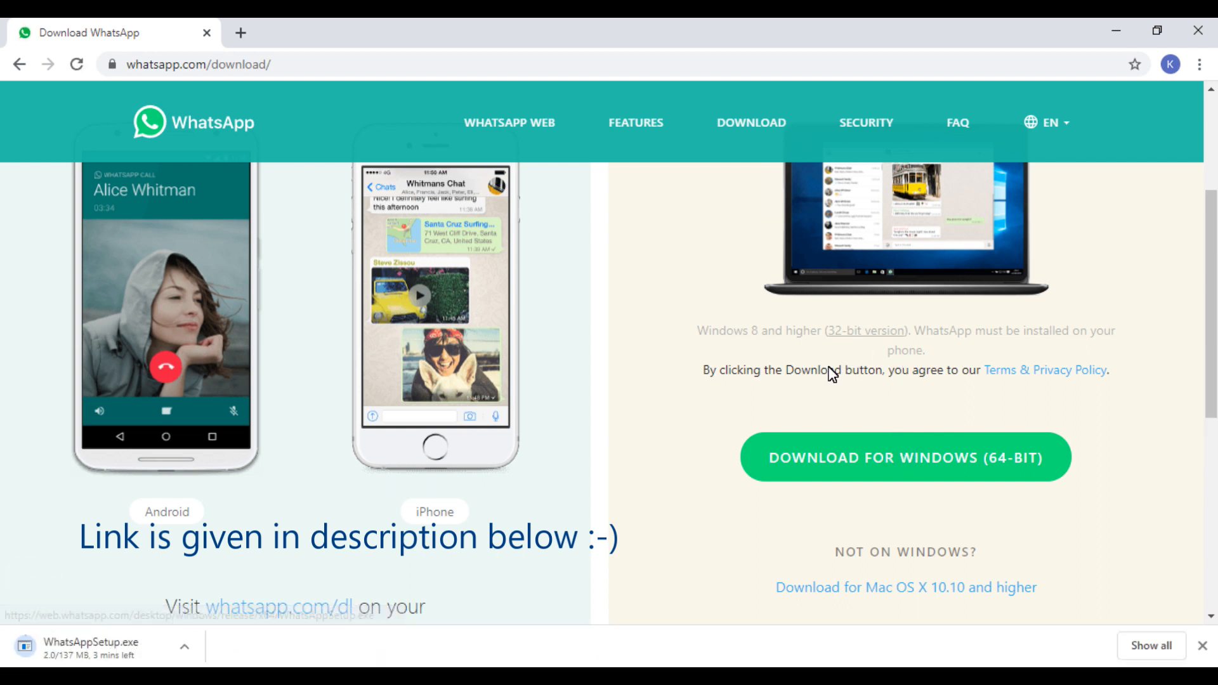
pyautogui.moveTo(820, 321)
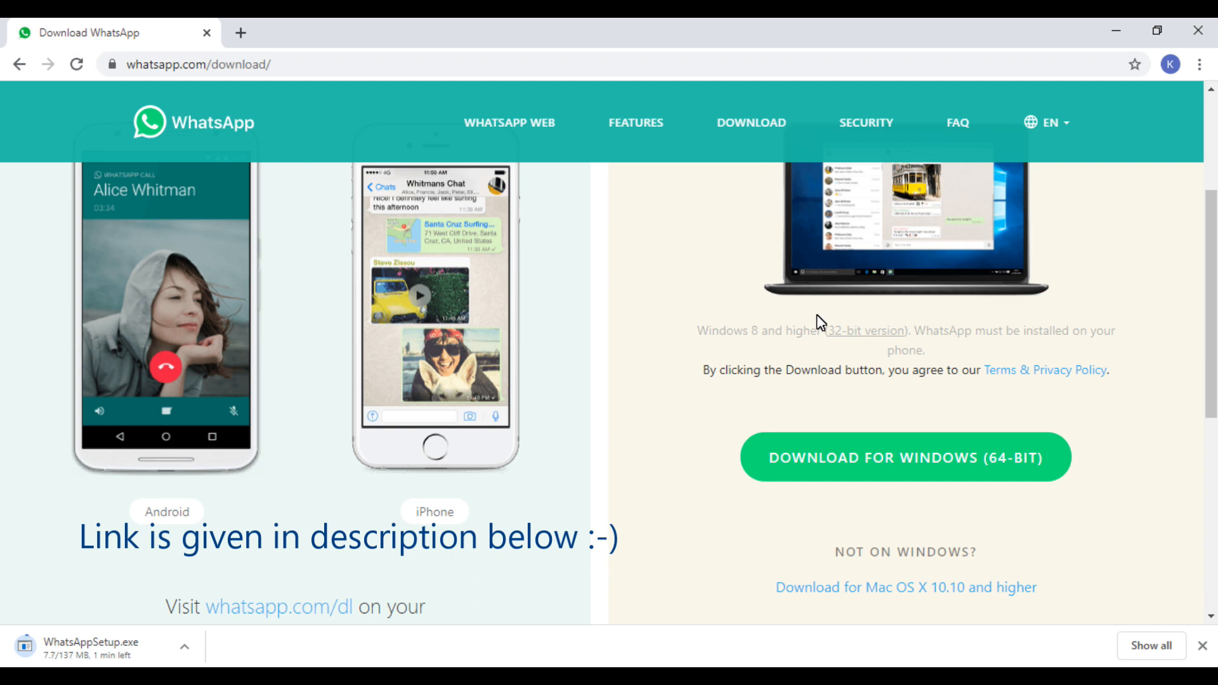
pyautogui.moveTo(920, 357)
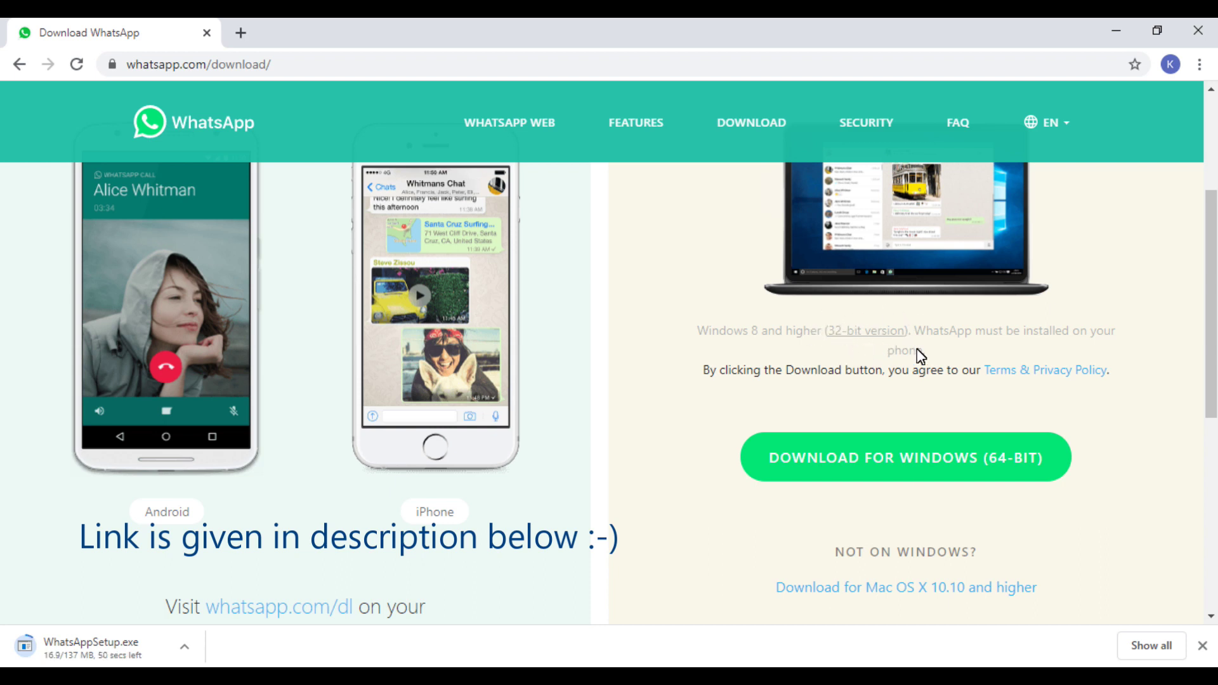
pyautogui.moveTo(913, 348)
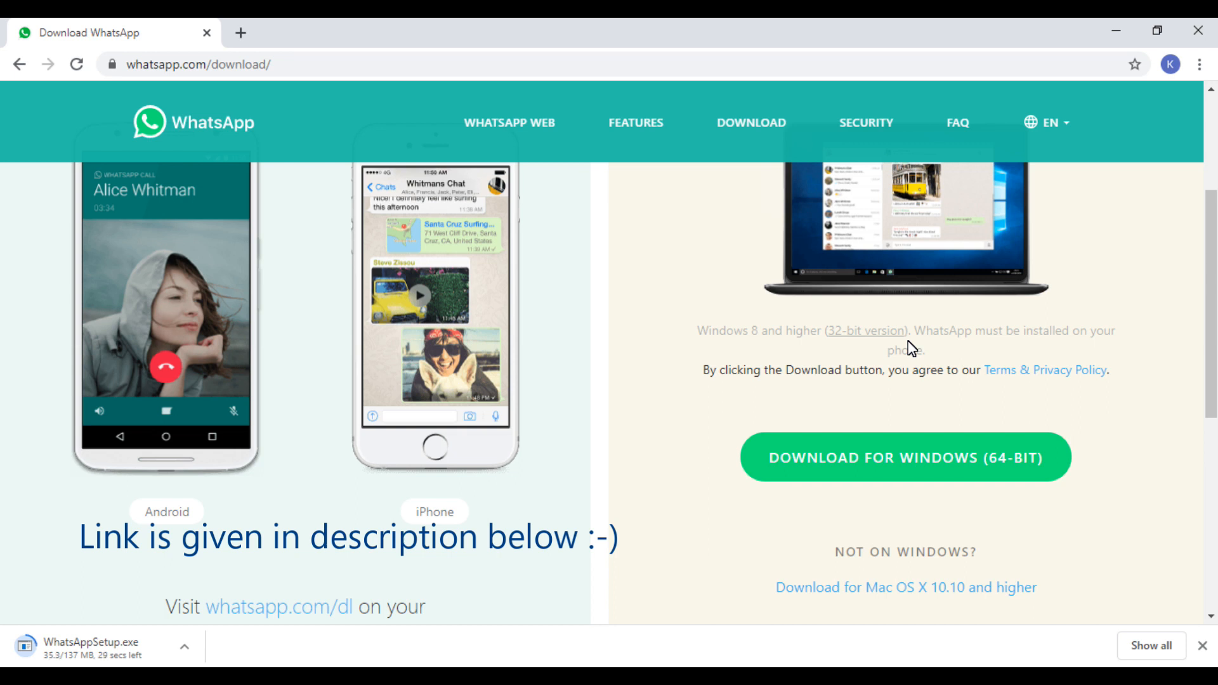
pyautogui.moveTo(164, 522)
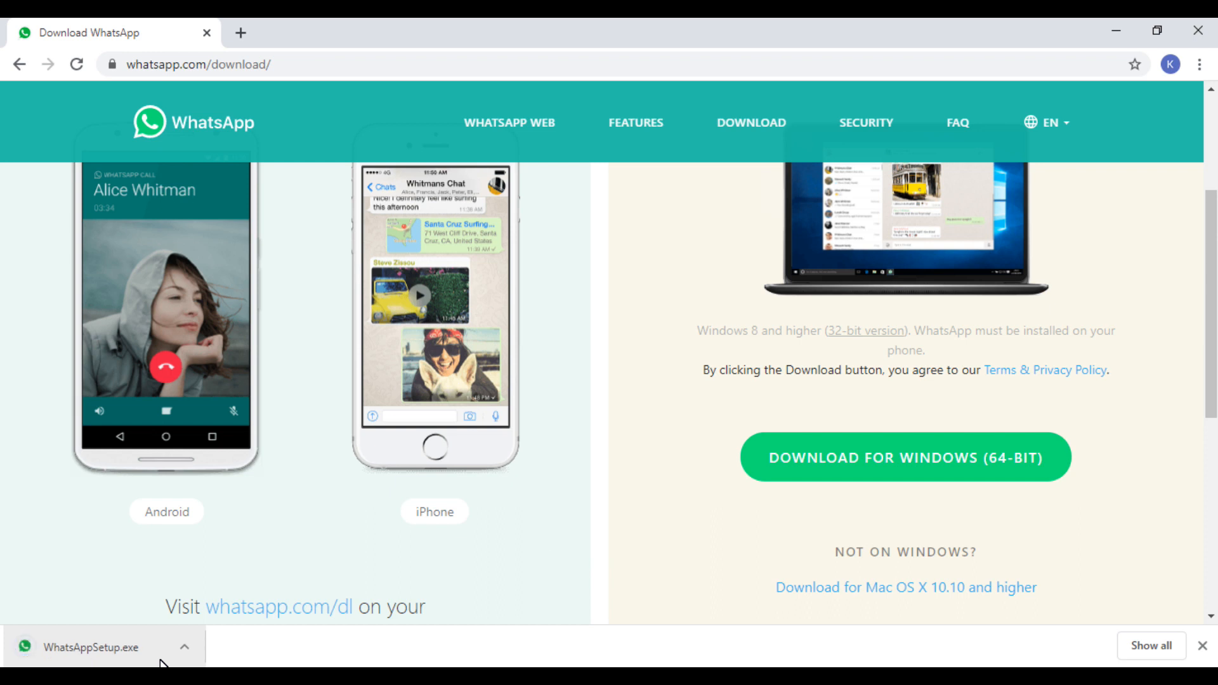
pyautogui.click(90, 647)
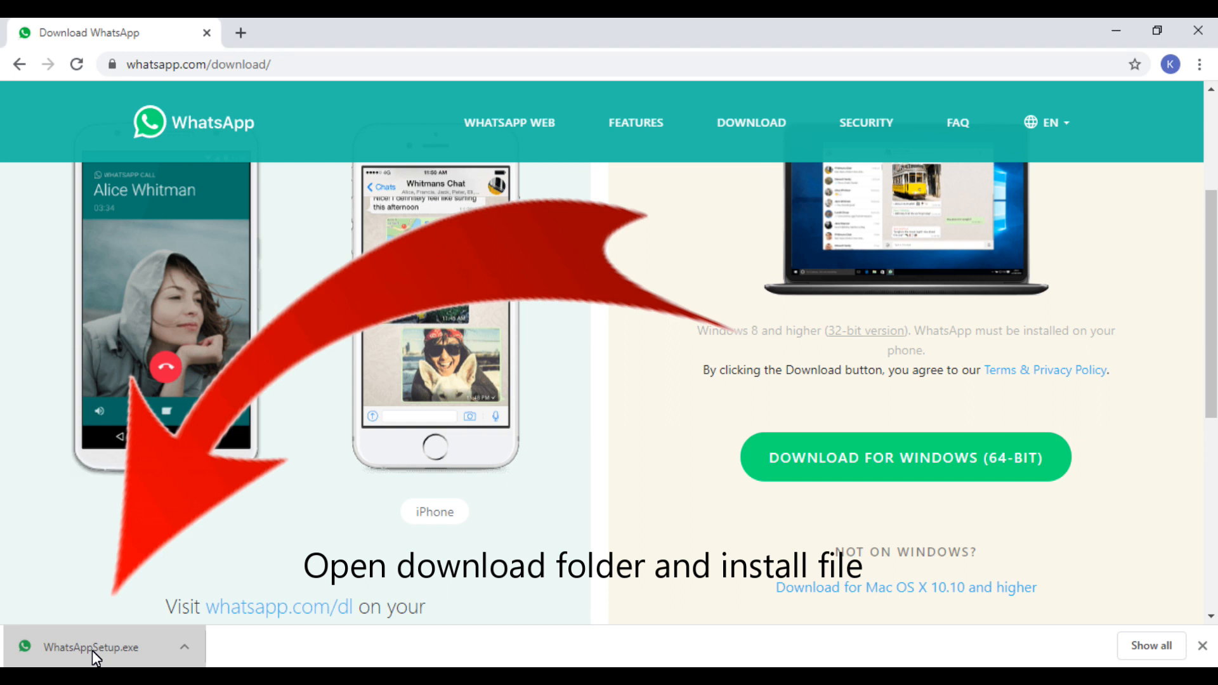
pyautogui.click(90, 646)
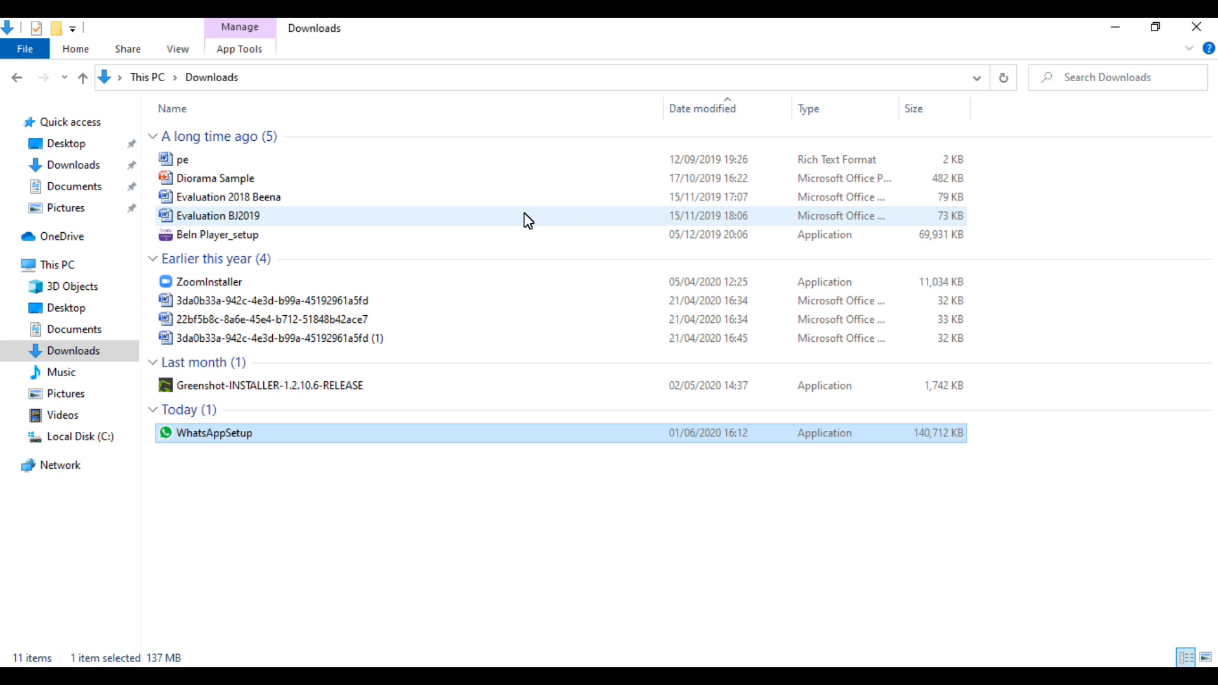
pyautogui.moveTo(529, 220)
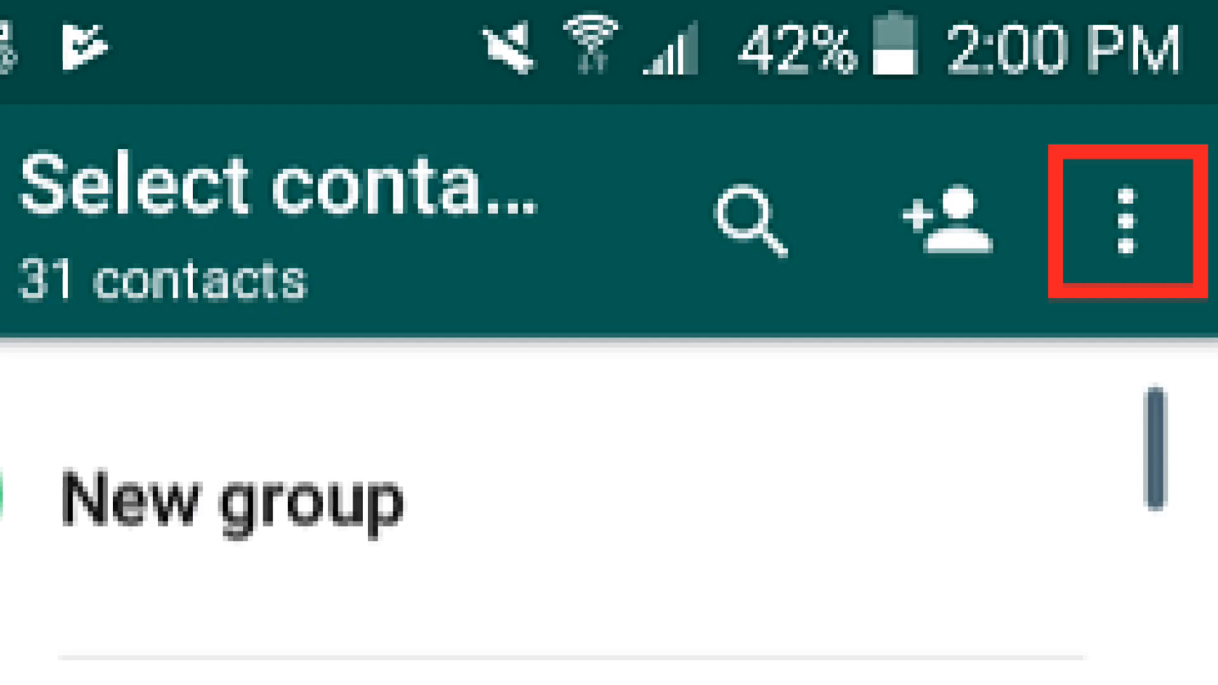
# Run WhatsAppSetup from Downloads until the WhatsApp QR-code sign-in window appears.
pyautogui.click(1130, 218)
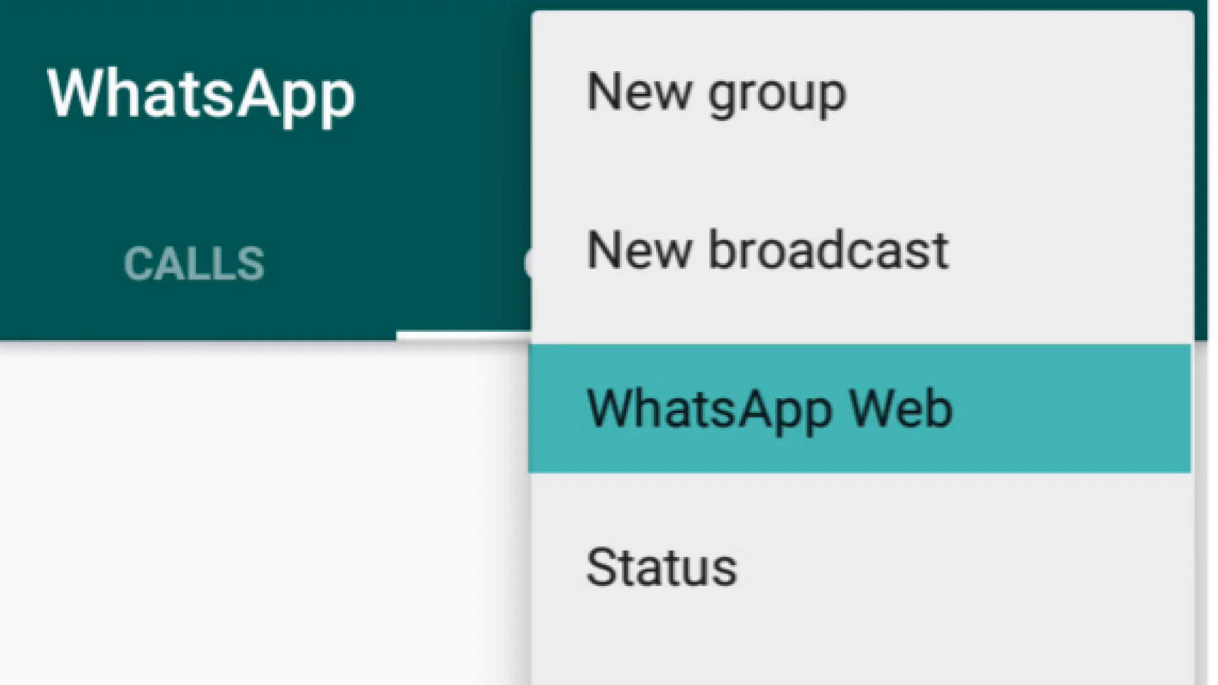
pyautogui.click(769, 410)
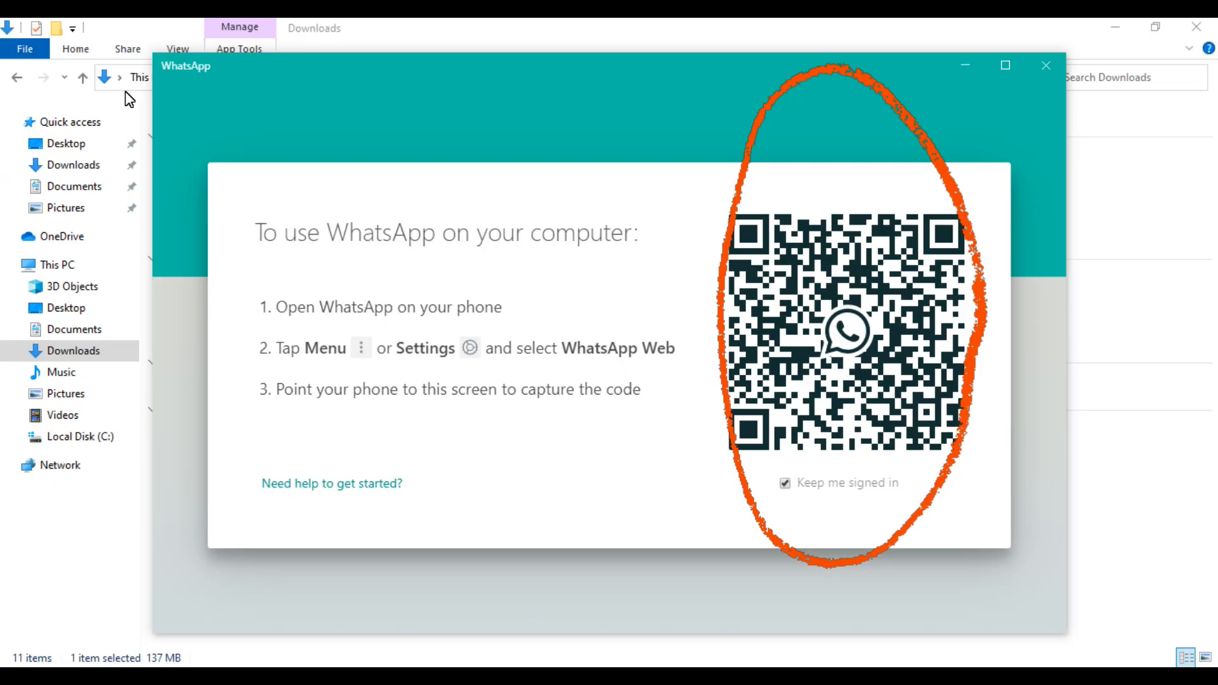